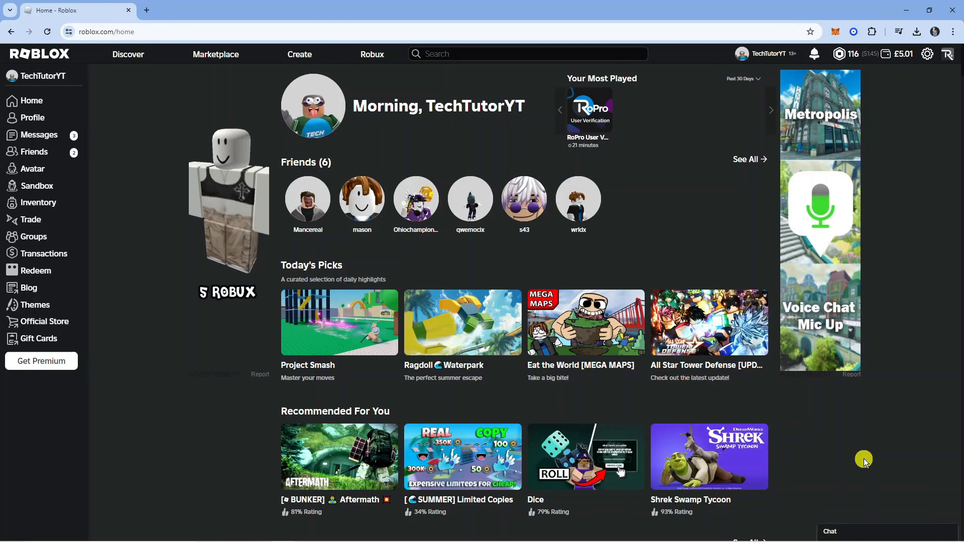
pyautogui.moveTo(829, 415)
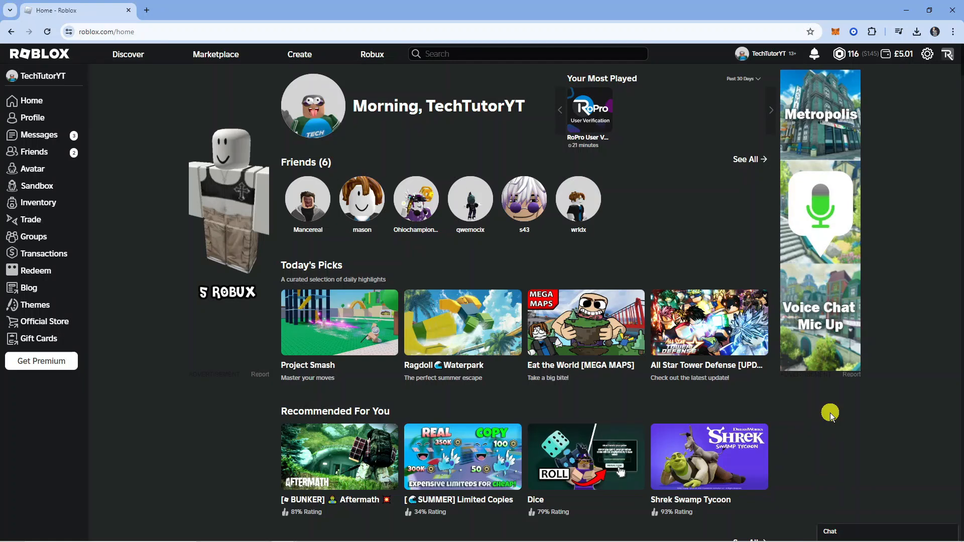
pyautogui.moveTo(829, 397)
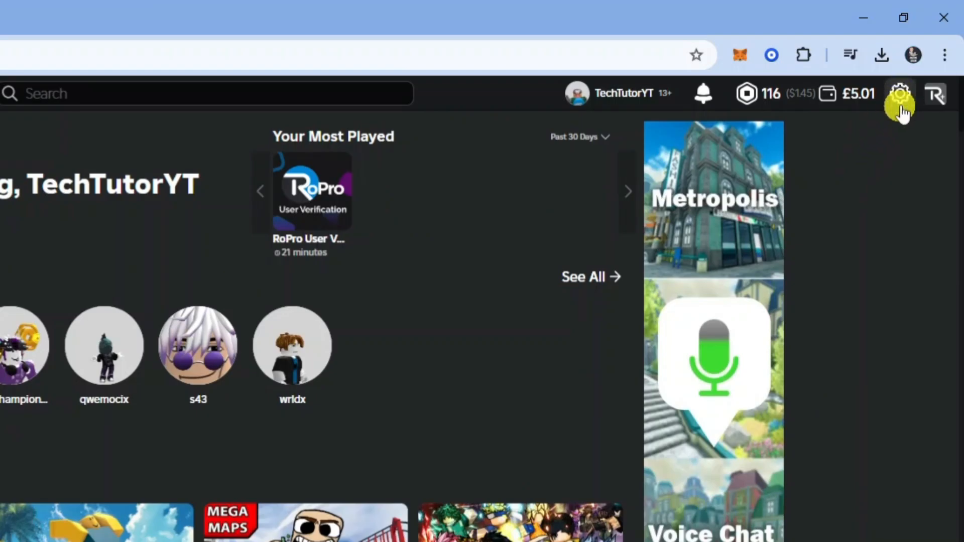
# Show the account menu from the gear icon on the Roblox home page
pyautogui.click(898, 94)
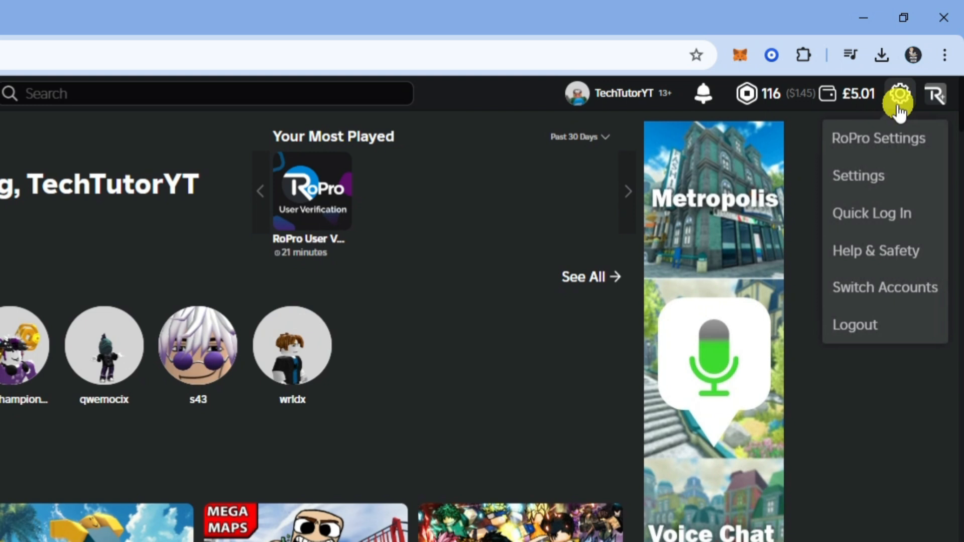
pyautogui.moveTo(890, 175)
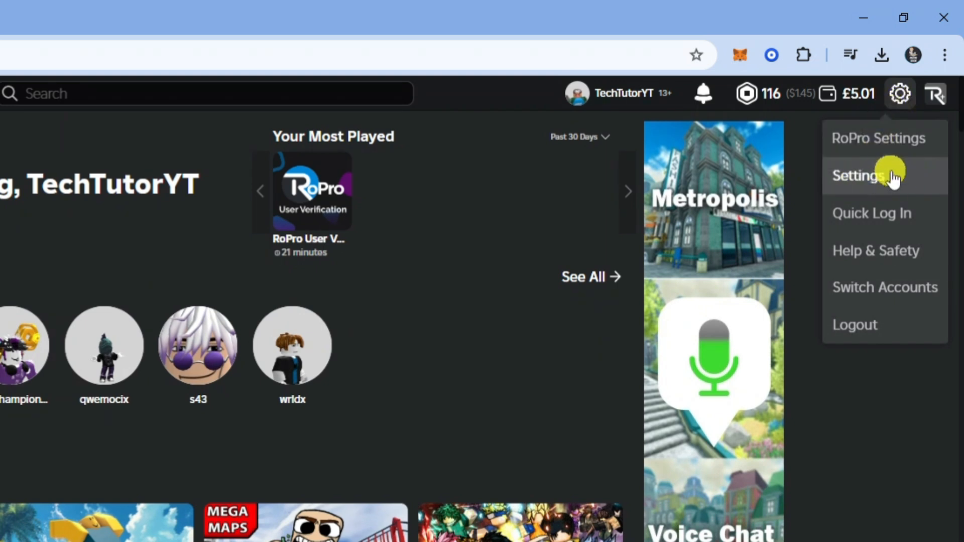
# Go to the My Settings page showing Account Info
pyautogui.click(858, 176)
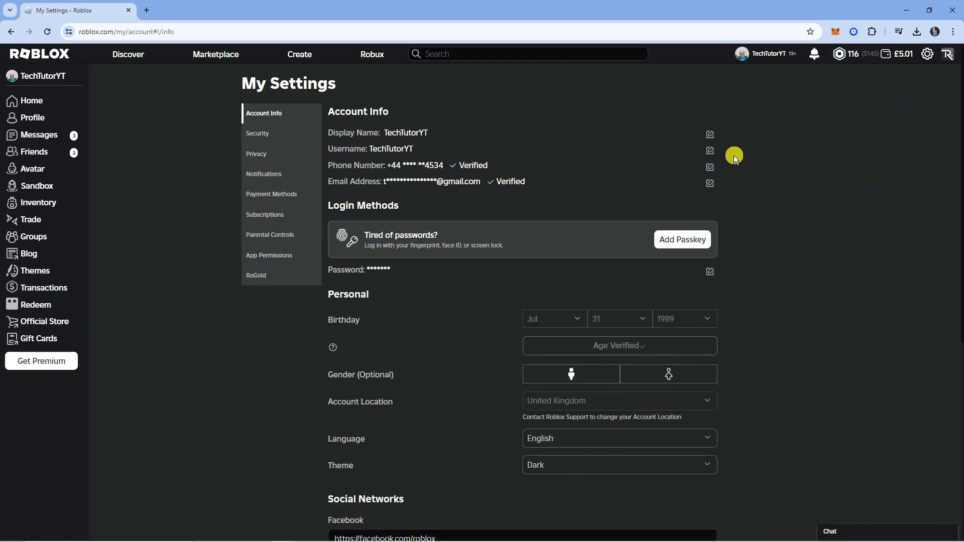
pyautogui.moveTo(672, 153)
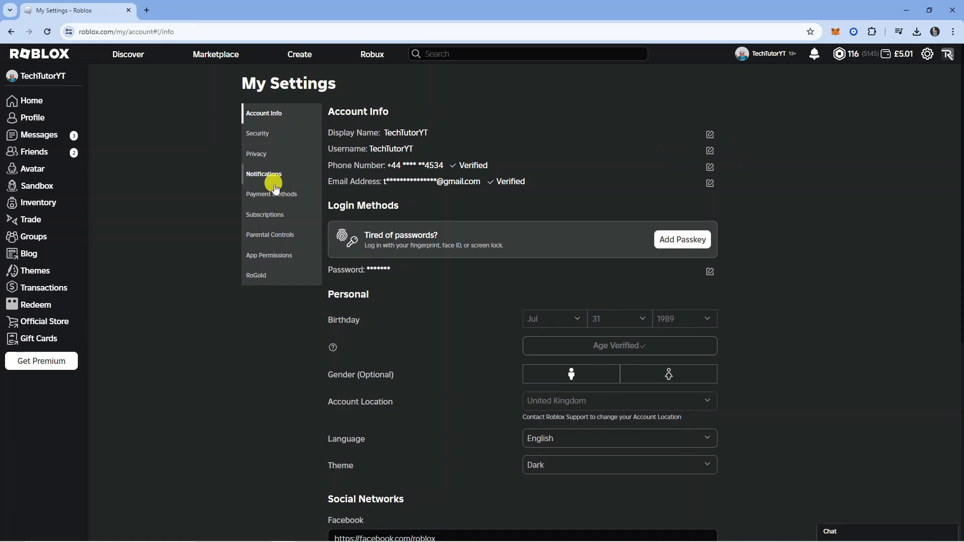
pyautogui.moveTo(265, 156)
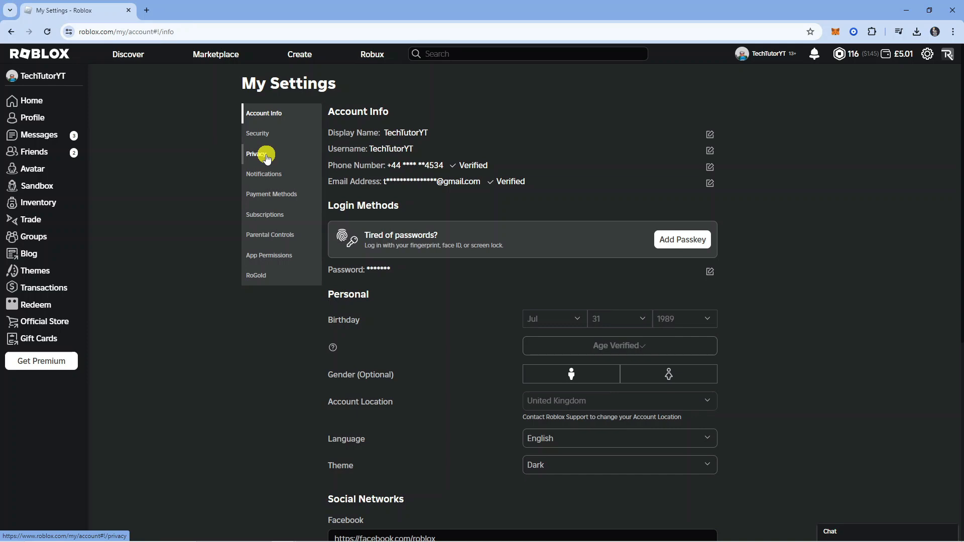
# In Privacy, set 'Who can message me?' to No one and Communication to Off
pyautogui.click(256, 153)
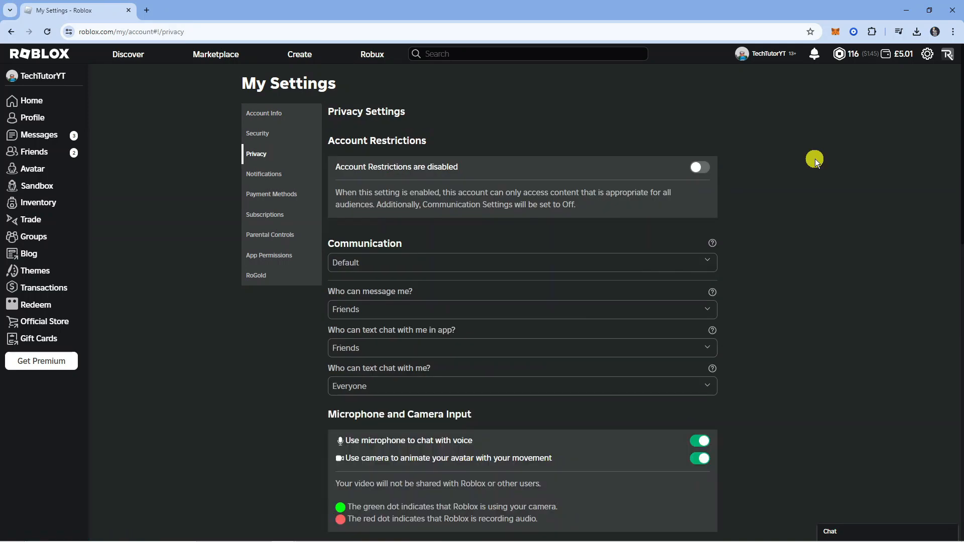
pyautogui.moveTo(846, 165)
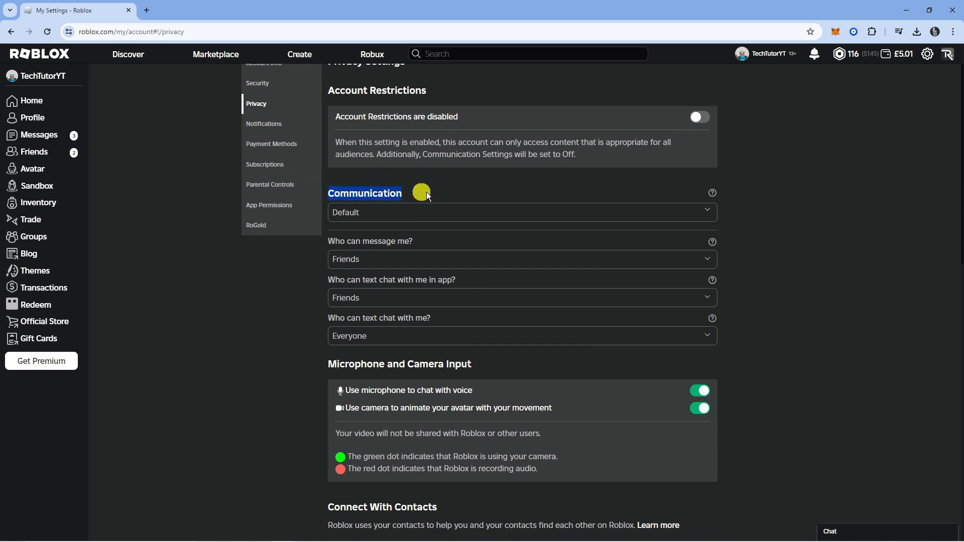
pyautogui.moveTo(424, 247)
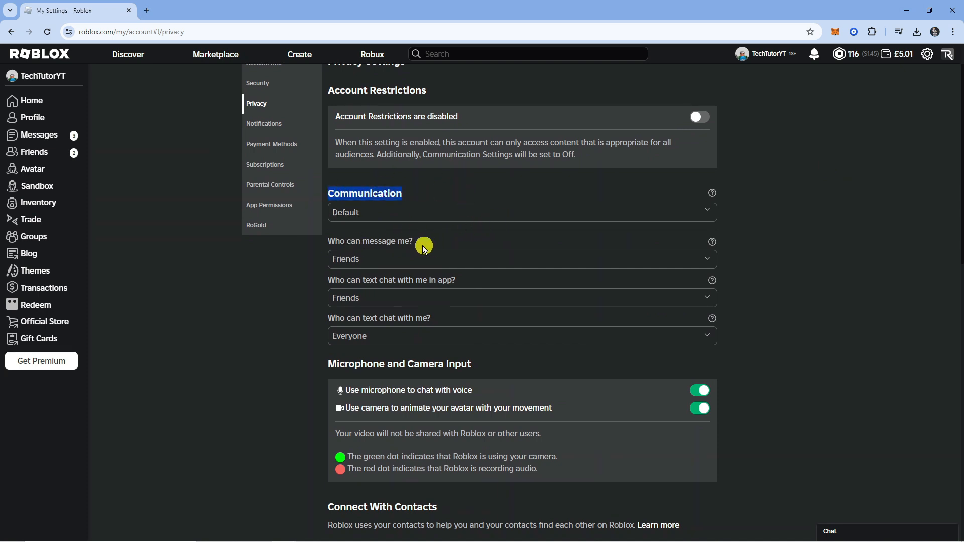
pyautogui.click(520, 259)
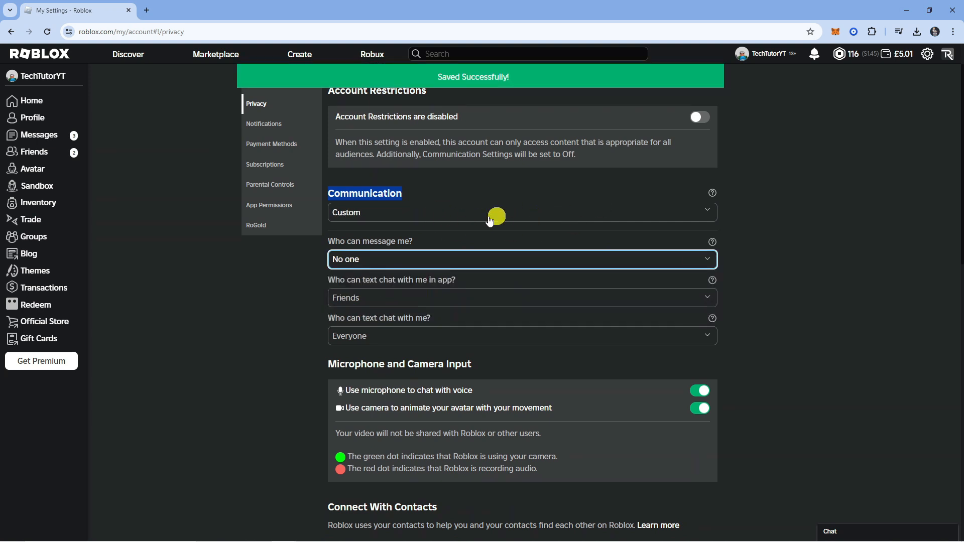
pyautogui.click(496, 213)
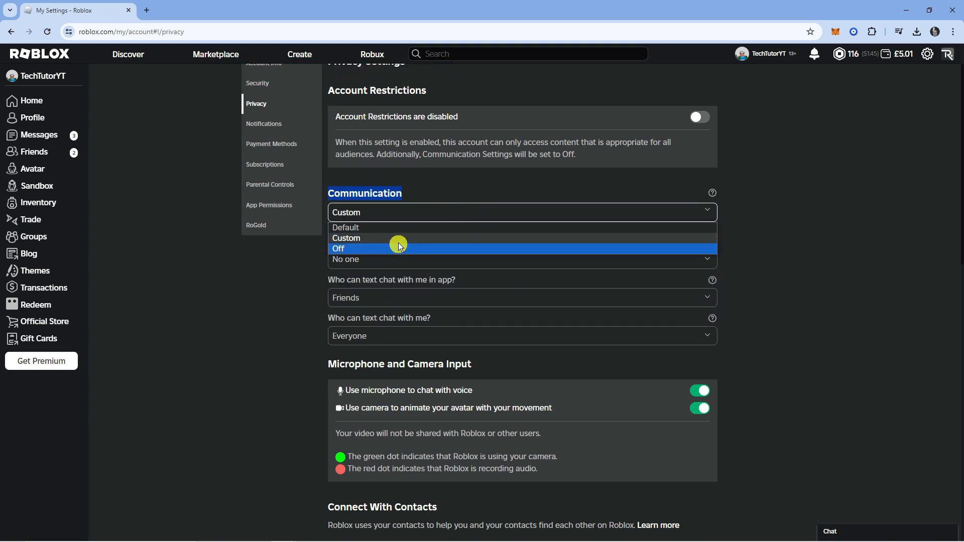
pyautogui.click(359, 250)
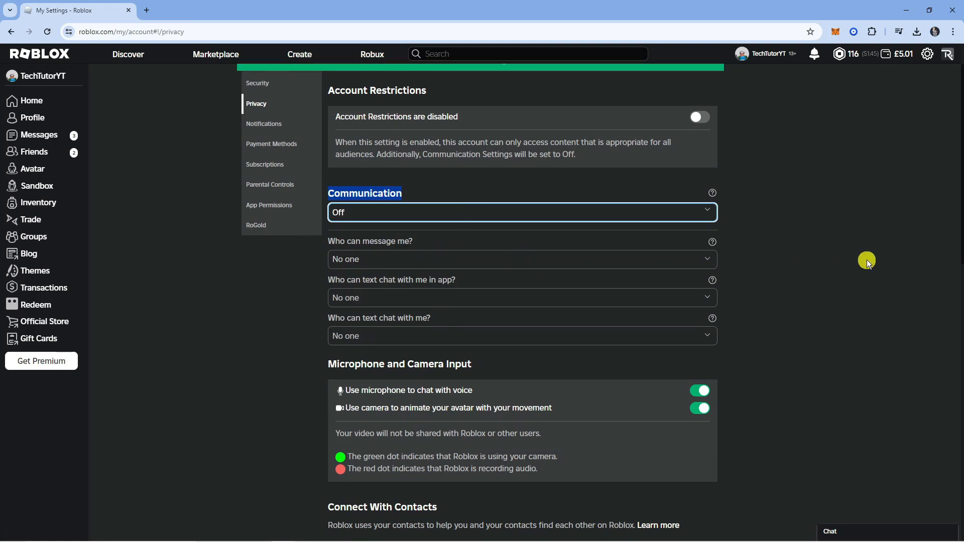
pyautogui.scroll(-3)
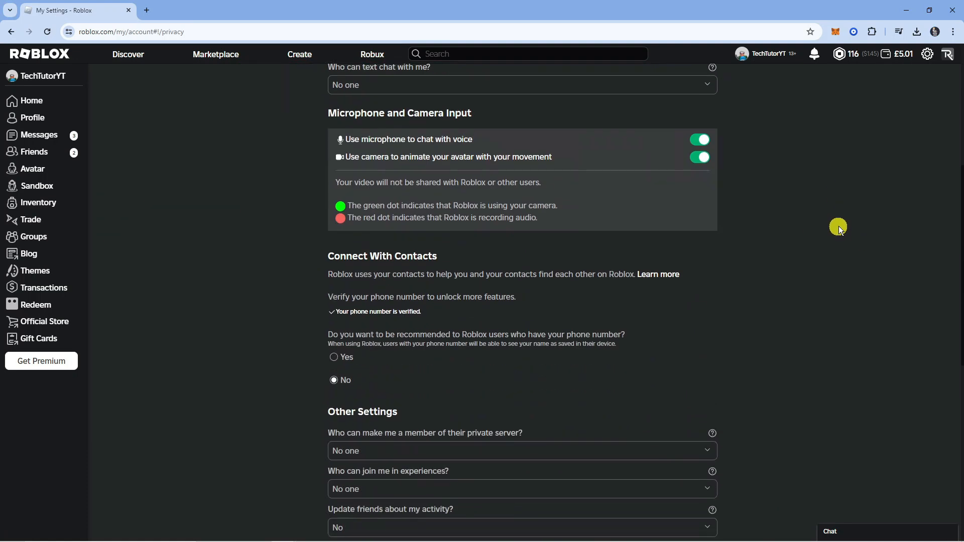
pyautogui.scroll(-3)
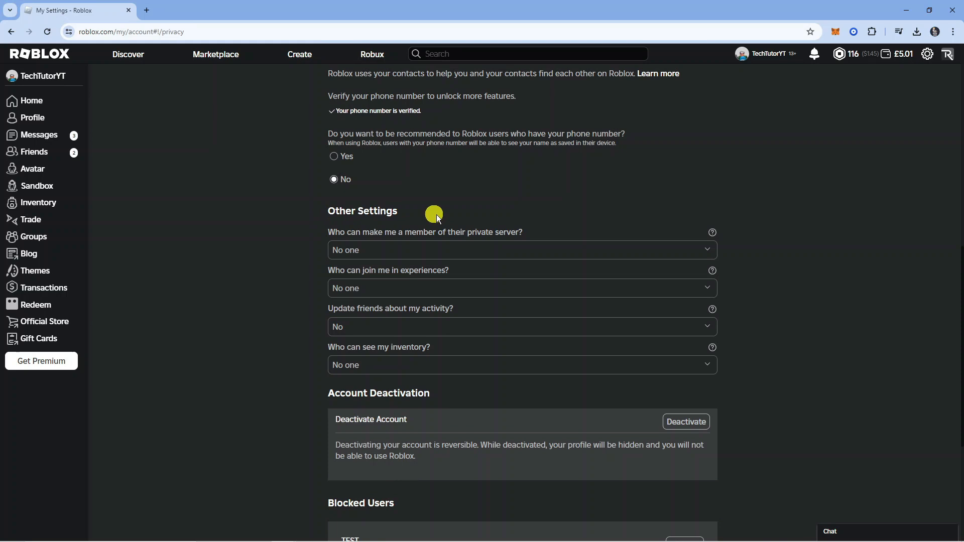
pyautogui.moveTo(330, 274)
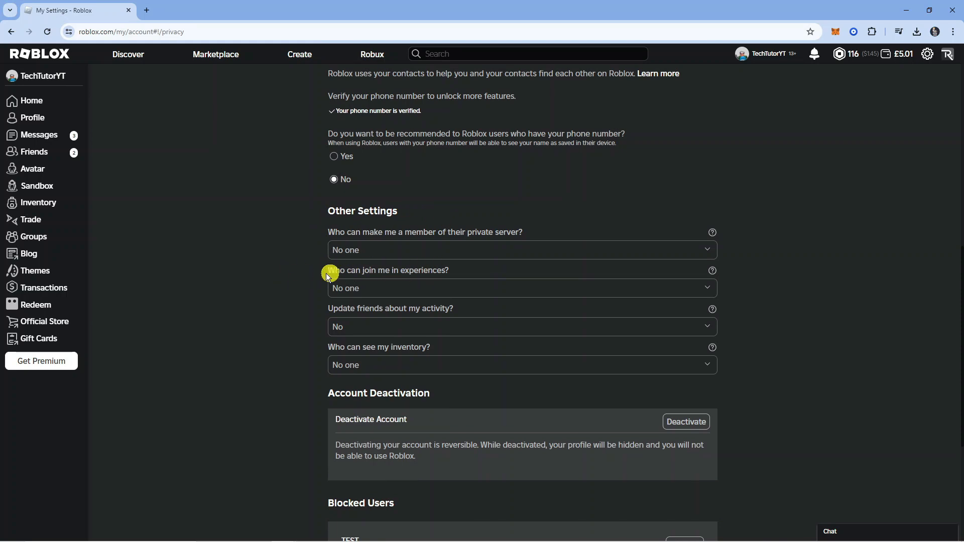
pyautogui.moveTo(422, 287)
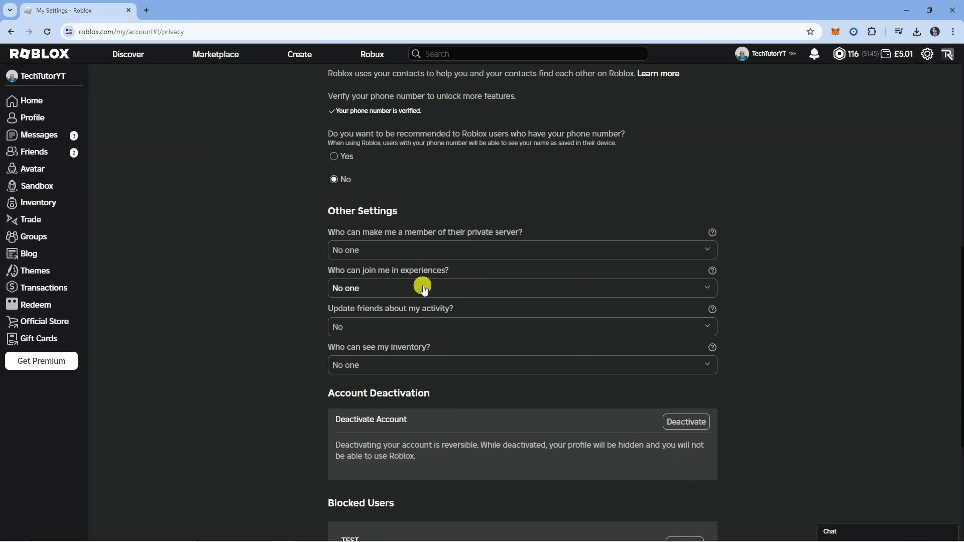
pyautogui.click(423, 288)
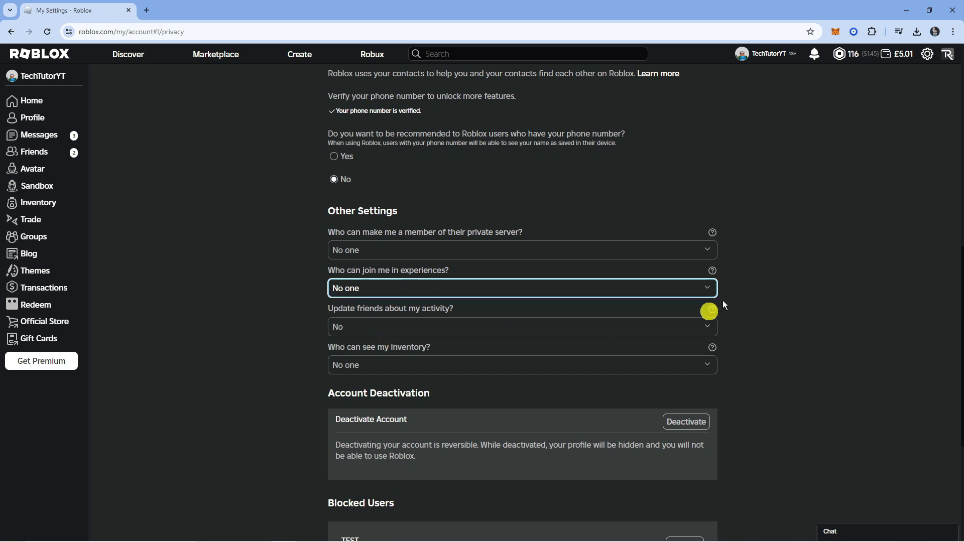